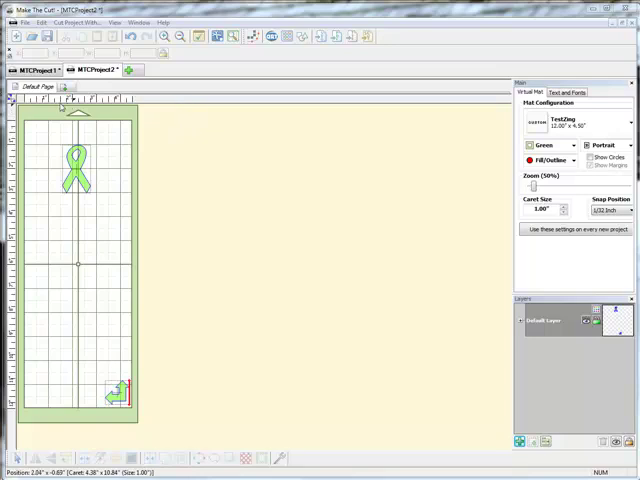
{"action": "mouse_move", "coordinate": [114, 296]}
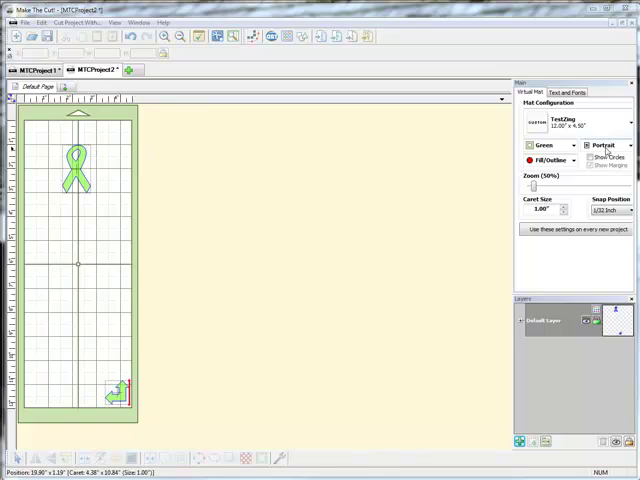
{"action": "mouse_move", "coordinate": [620, 168]}
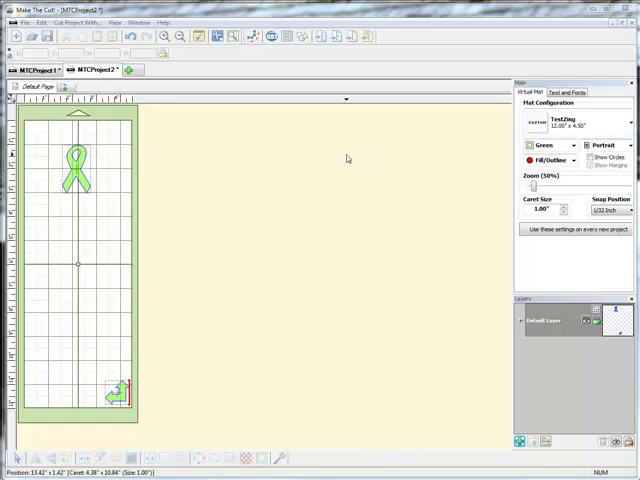
{"action": "mouse_move", "coordinate": [100, 204]}
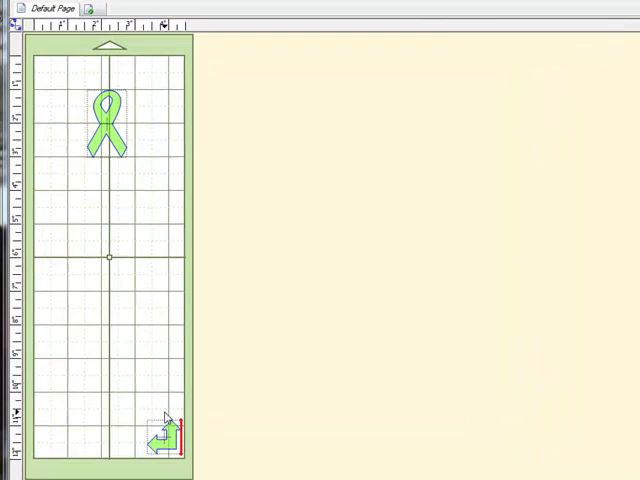
{"action": "mouse_move", "coordinate": [92, 60]}
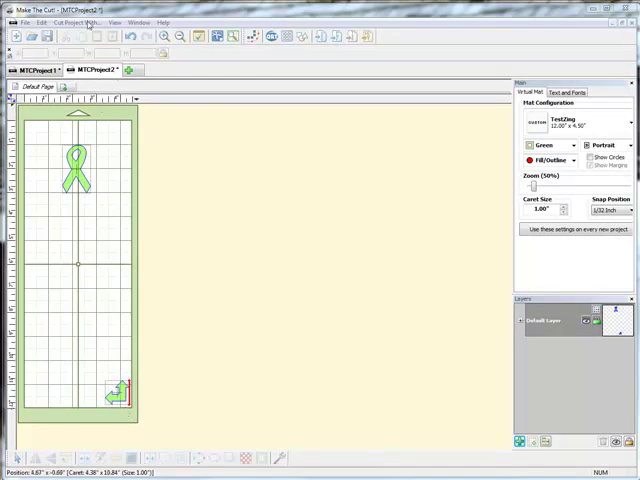
Choose Klic-N-Kut Zing from the Cut w/ Plugin list to bring up its cut window
{"action": "left_click", "coordinate": [76, 22]}
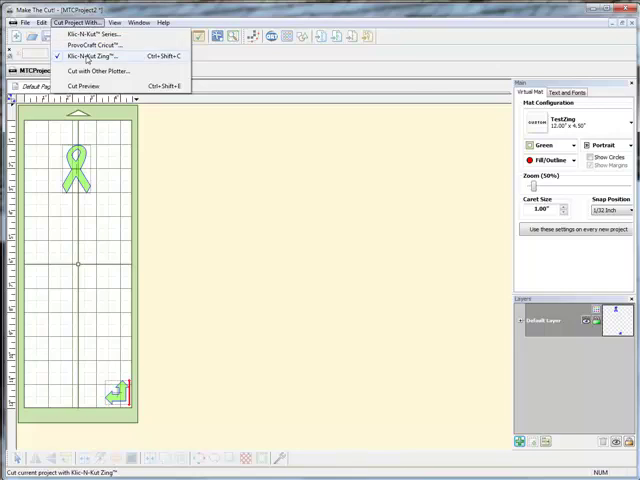
{"action": "left_click", "coordinate": [92, 56]}
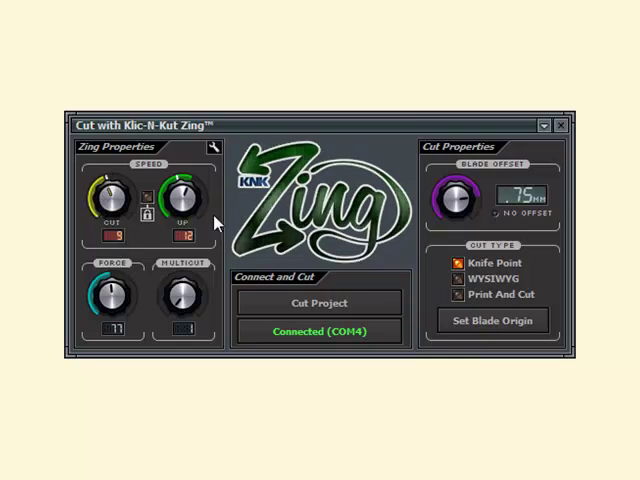
{"action": "mouse_move", "coordinate": [110, 338]}
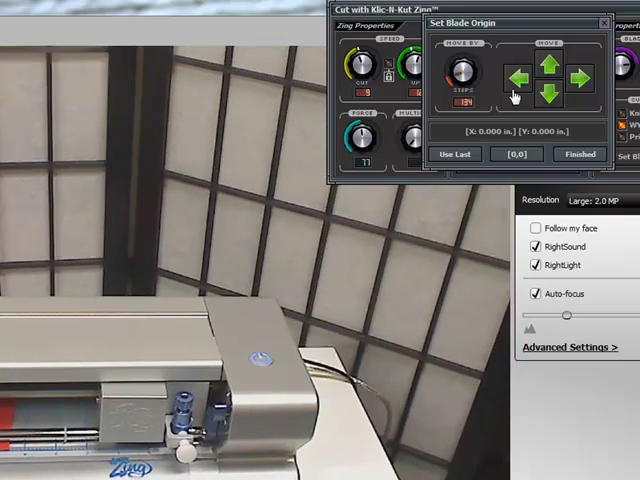
Jog the blade head along the mat with the arrow buttons to the new start position
{"action": "left_click", "coordinate": [544, 64]}
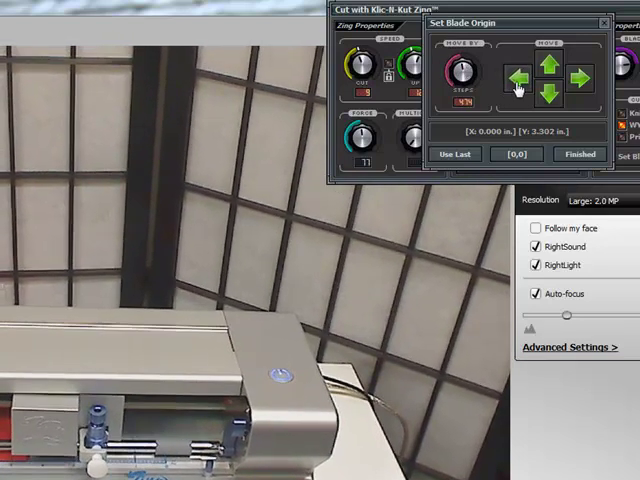
{"action": "left_click", "coordinate": [540, 68]}
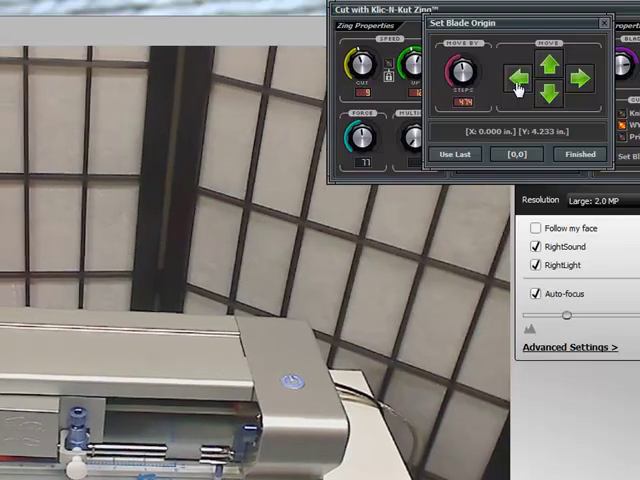
{"action": "left_click", "coordinate": [544, 66]}
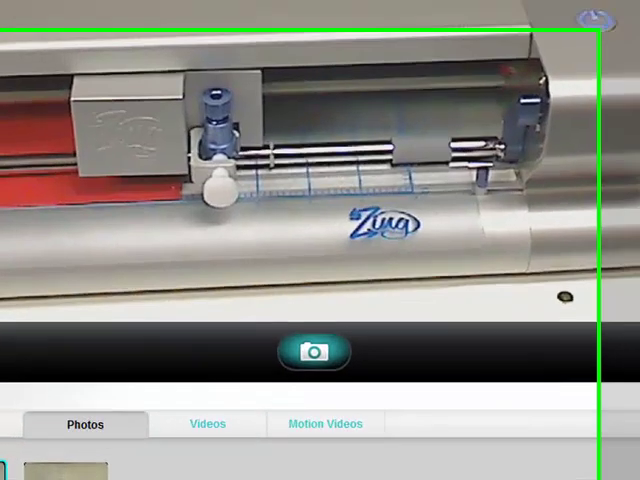
Confirm the blade origin with Finished and return to the Zing cutting window
{"action": "left_click", "coordinate": [316, 348]}
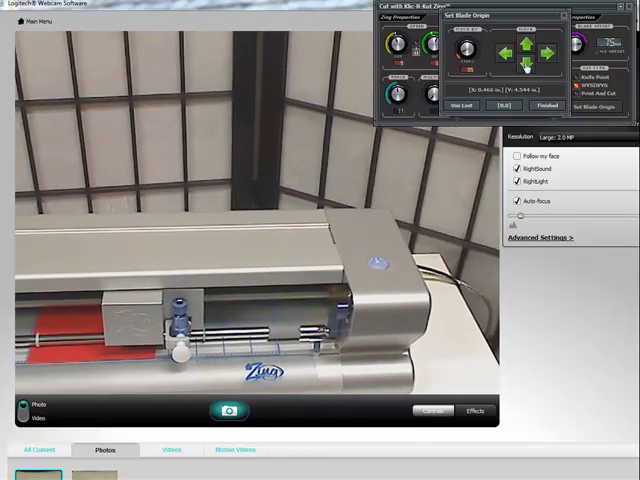
{"action": "left_click", "coordinate": [498, 52]}
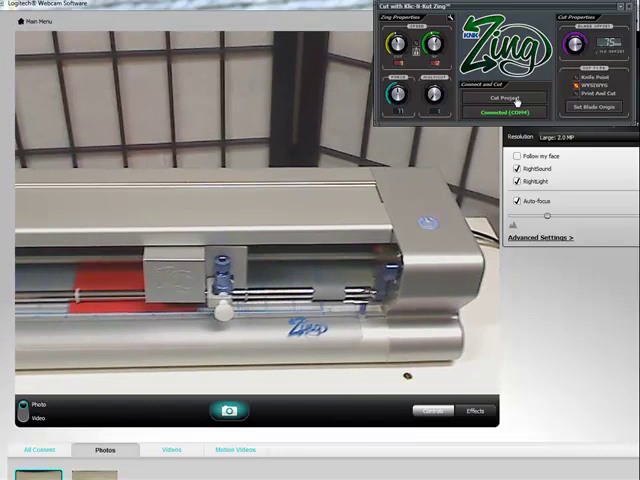
Send the ribbon design to the Zing with Cut Project so cutting begins
{"action": "left_click", "coordinate": [506, 98]}
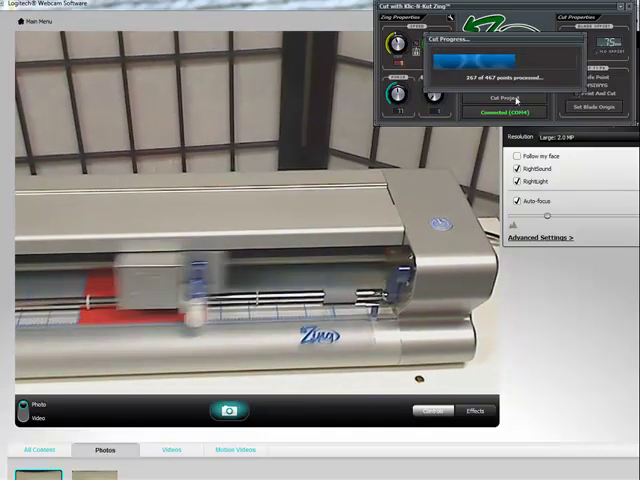